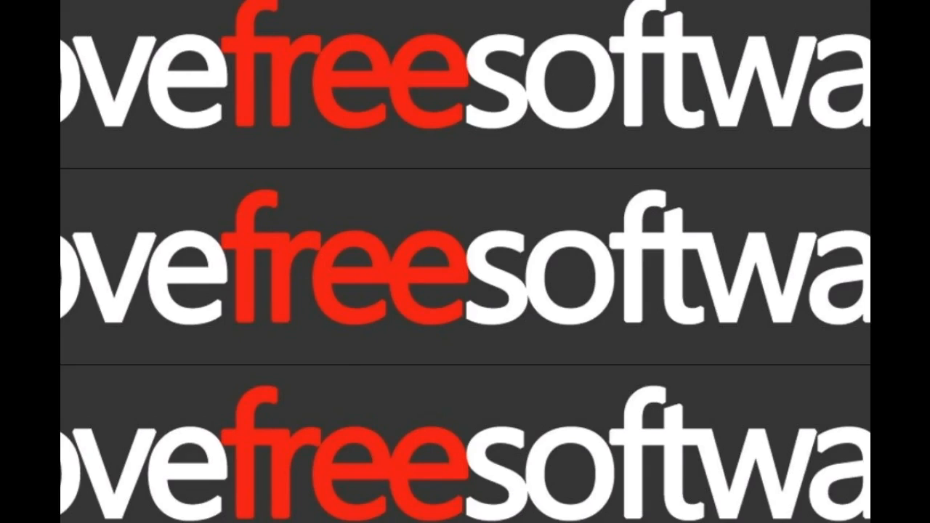
{"action": "mouse_move", "coordinate": [244, 356]}
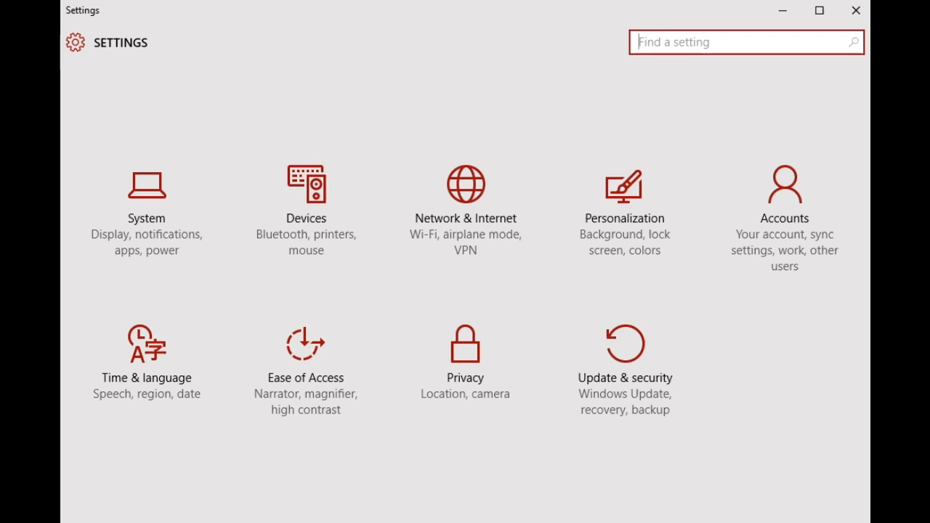
{"action": "mouse_move", "coordinate": [356, 488]}
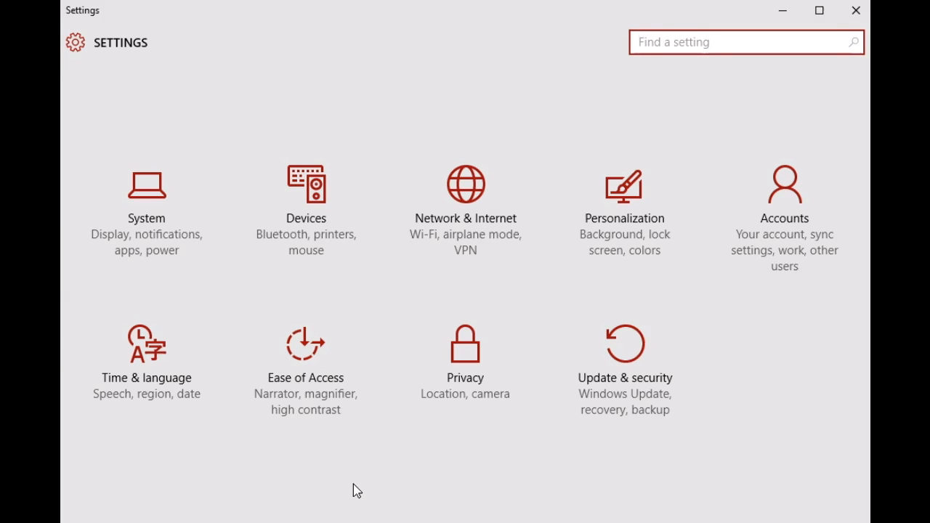
{"action": "mouse_move", "coordinate": [351, 462]}
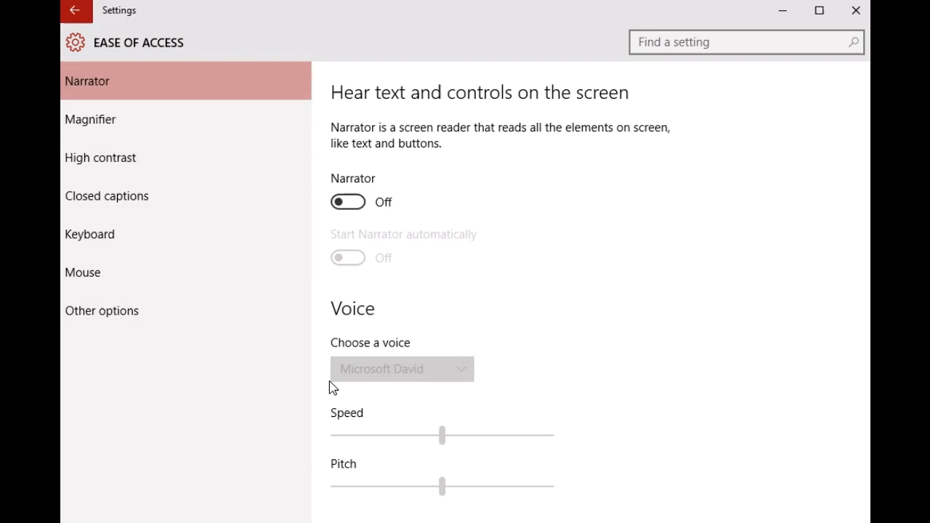
{"action": "mouse_move", "coordinate": [237, 339]}
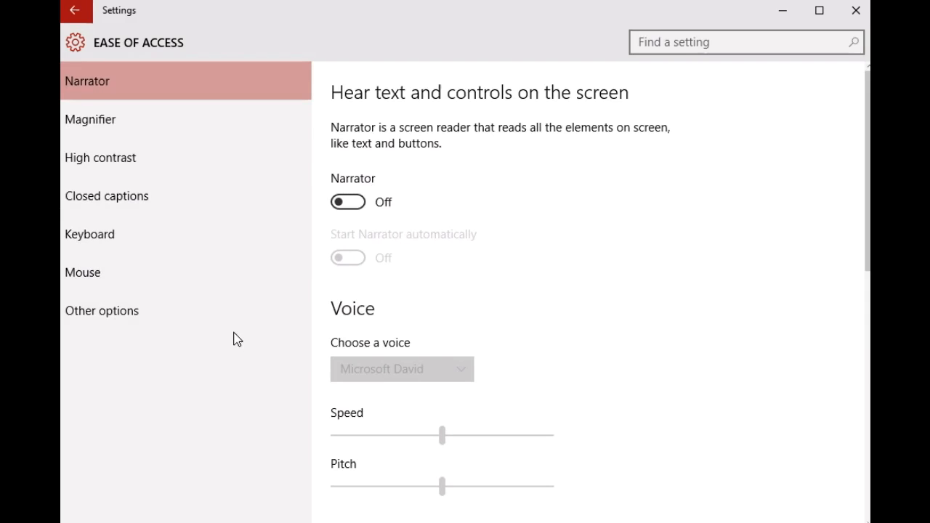
{"action": "mouse_move", "coordinate": [146, 311]}
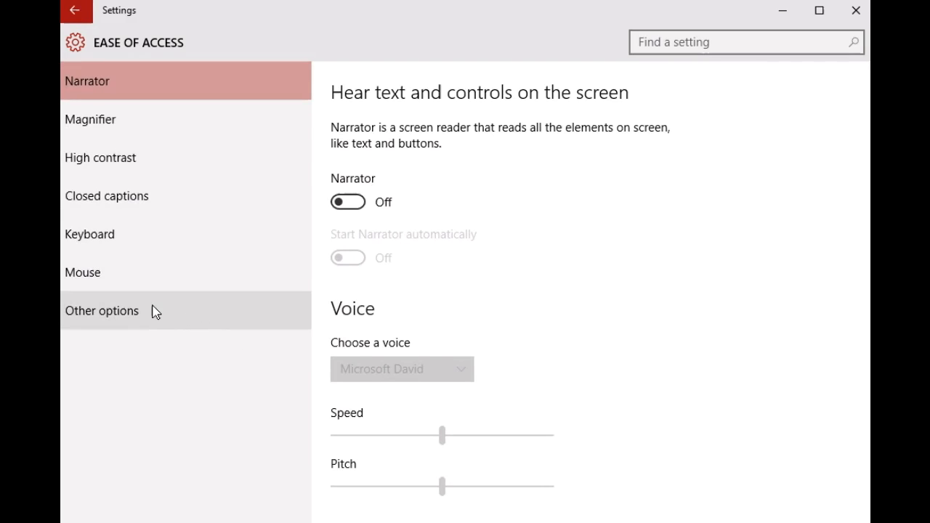
Step: Show the Other options accessibility page from the Ease of Access sidebar
{"action": "left_click", "coordinate": [102, 311]}
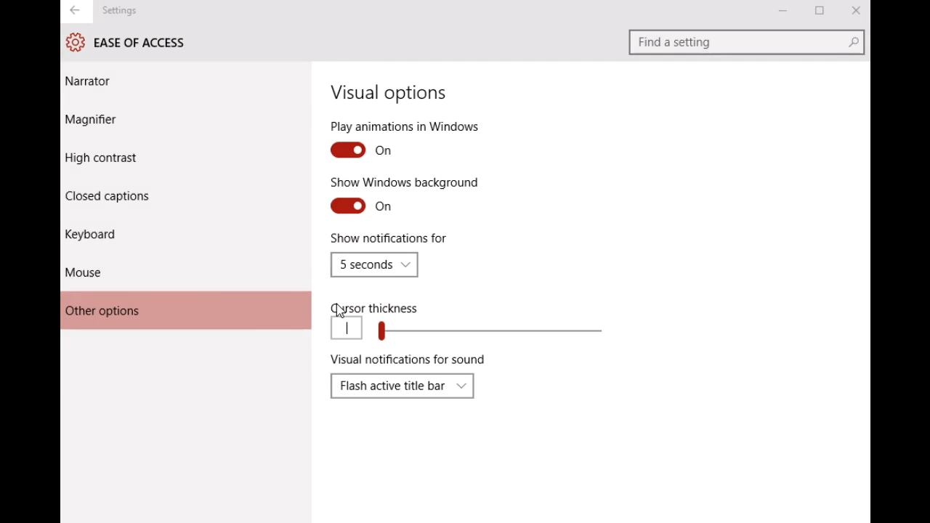
{"action": "mouse_move", "coordinate": [327, 298]}
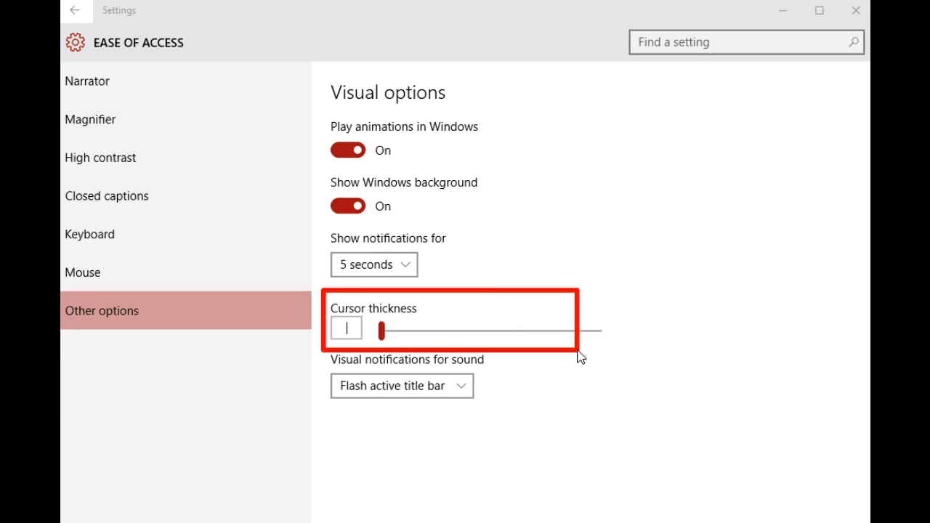
{"action": "mouse_move", "coordinate": [623, 356]}
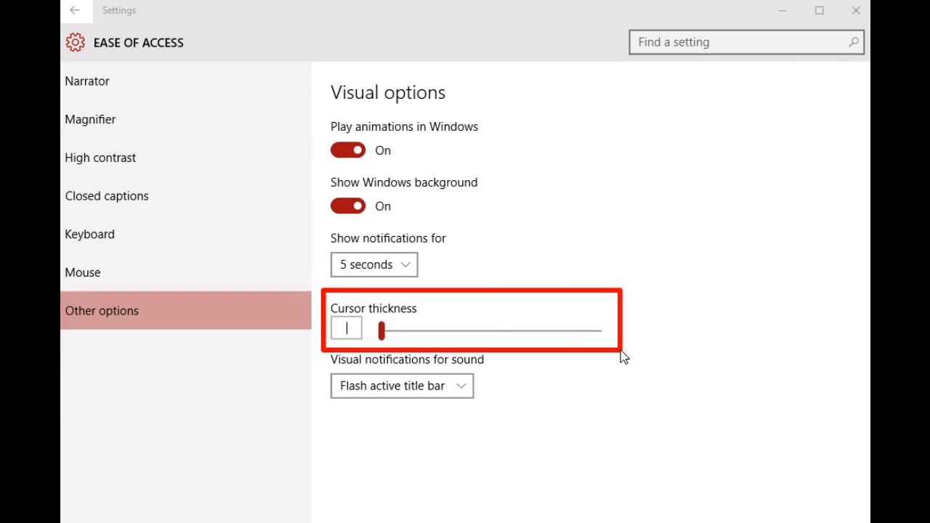
{"action": "mouse_move", "coordinate": [349, 337]}
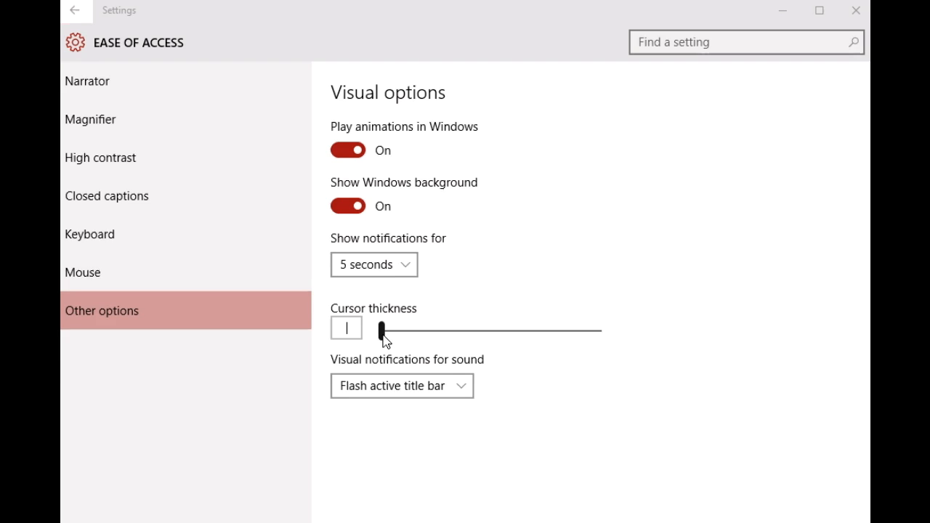
Step: Slide Cursor thickness up through 3 and 11 to its maximum of 20
{"action": "left_click_drag", "start_coordinate": [381, 332], "coordinate": [407, 331]}
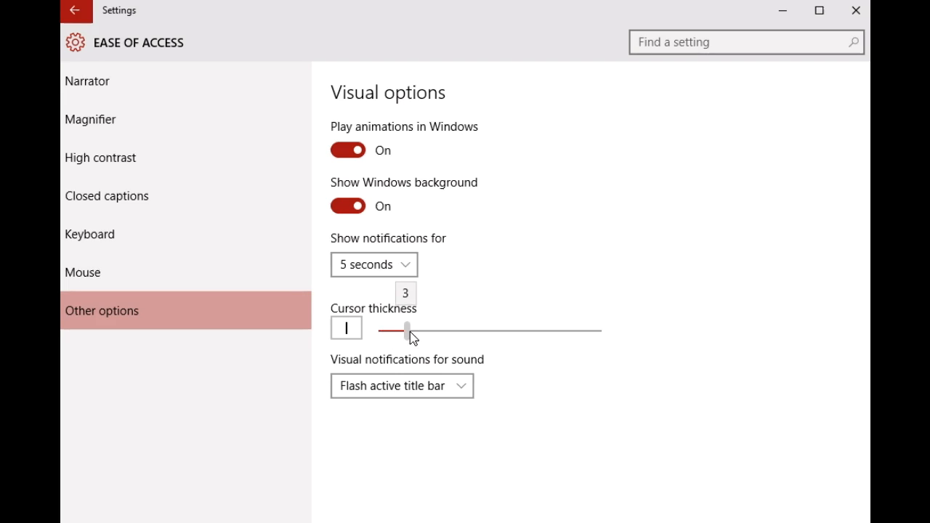
{"action": "left_click_drag", "start_coordinate": [407, 330], "coordinate": [495, 330]}
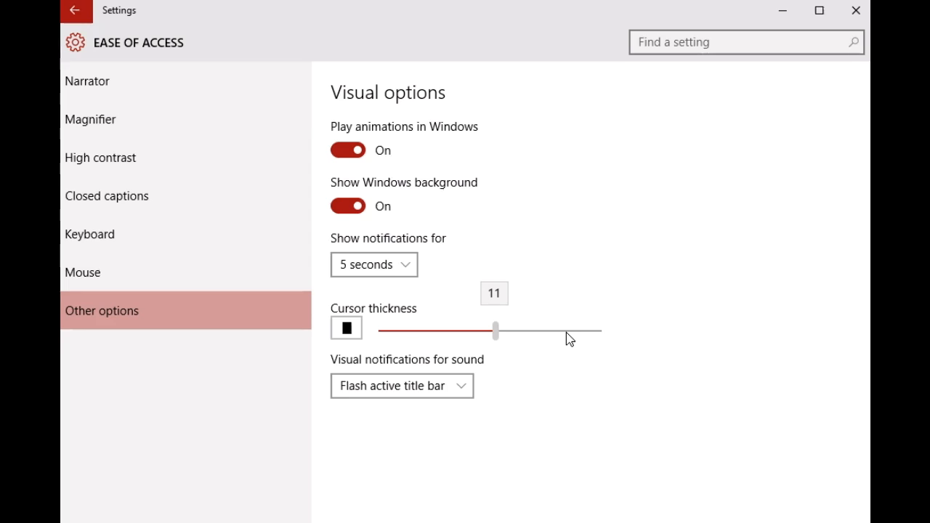
{"action": "left_click_drag", "start_coordinate": [497, 331], "coordinate": [599, 332]}
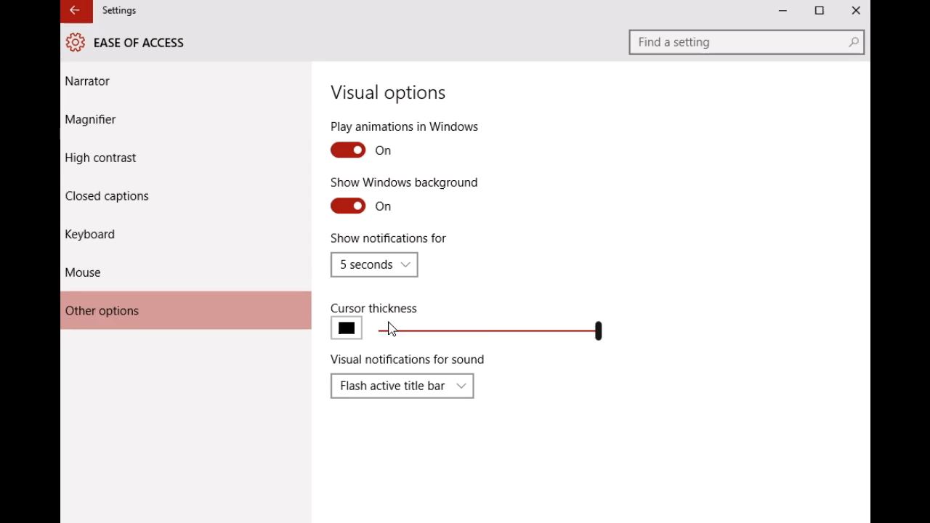
{"action": "mouse_move", "coordinate": [351, 334]}
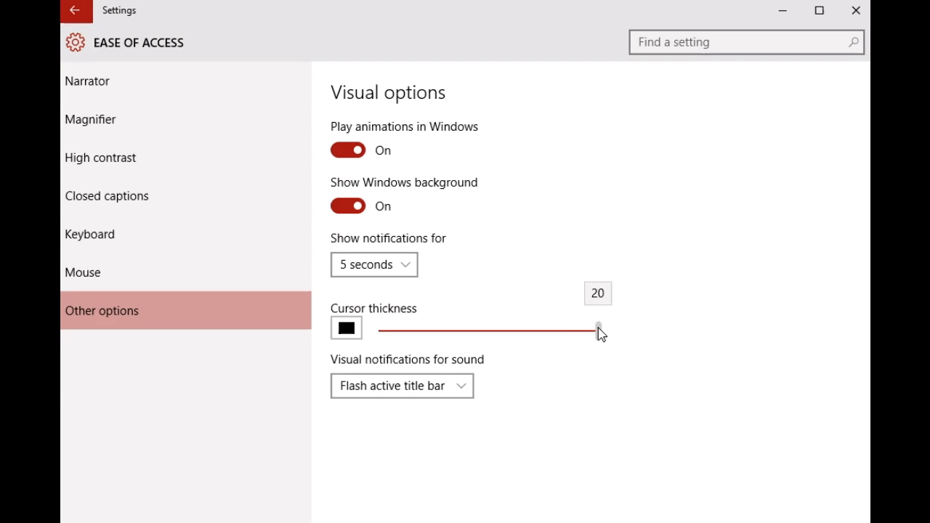
Step: Slide Cursor thickness back down through 17, 8 and a brief nudge to 3, ending at 1
{"action": "left_click_drag", "start_coordinate": [599, 328], "coordinate": [566, 329]}
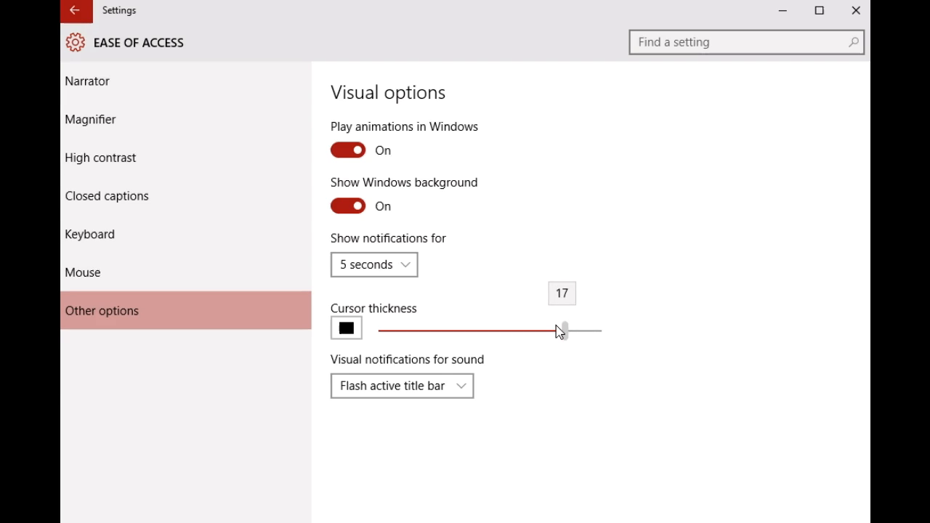
{"action": "left_click_drag", "start_coordinate": [565, 328], "coordinate": [459, 330]}
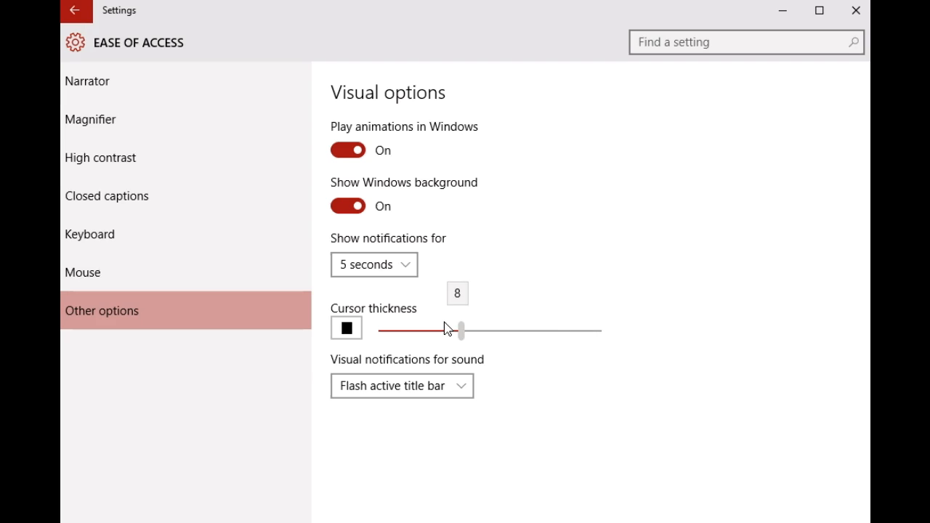
{"action": "left_click_drag", "start_coordinate": [459, 328], "coordinate": [378, 332]}
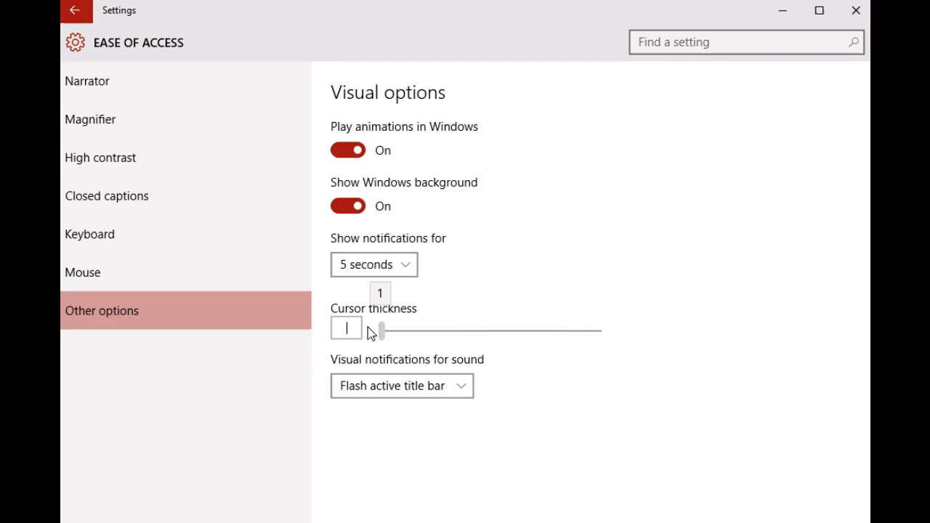
{"action": "left_click_drag", "start_coordinate": [377, 331], "coordinate": [404, 332]}
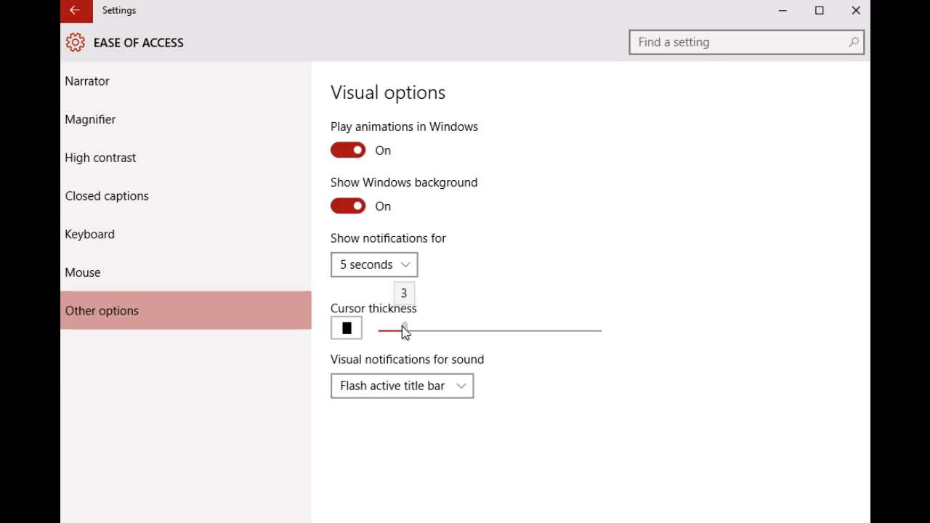
{"action": "left_click_drag", "start_coordinate": [404, 332], "coordinate": [381, 332]}
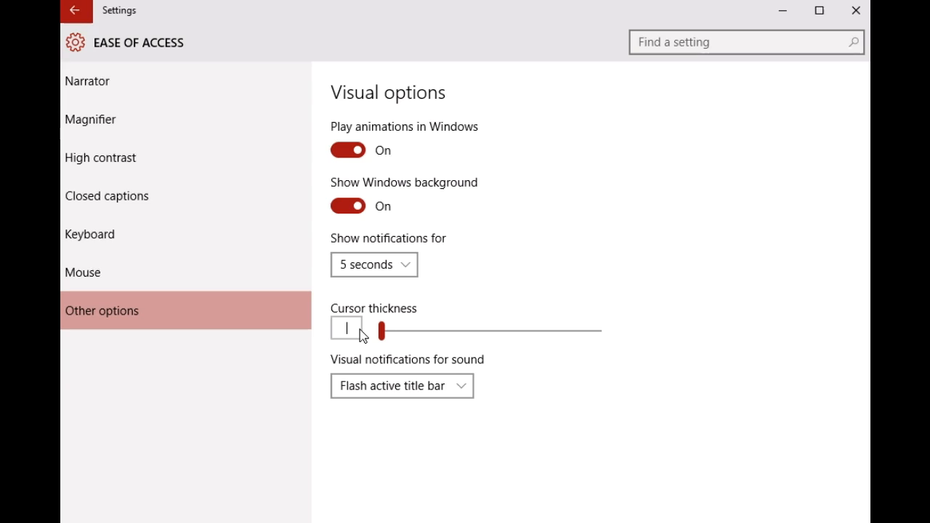
{"action": "mouse_move", "coordinate": [166, 210]}
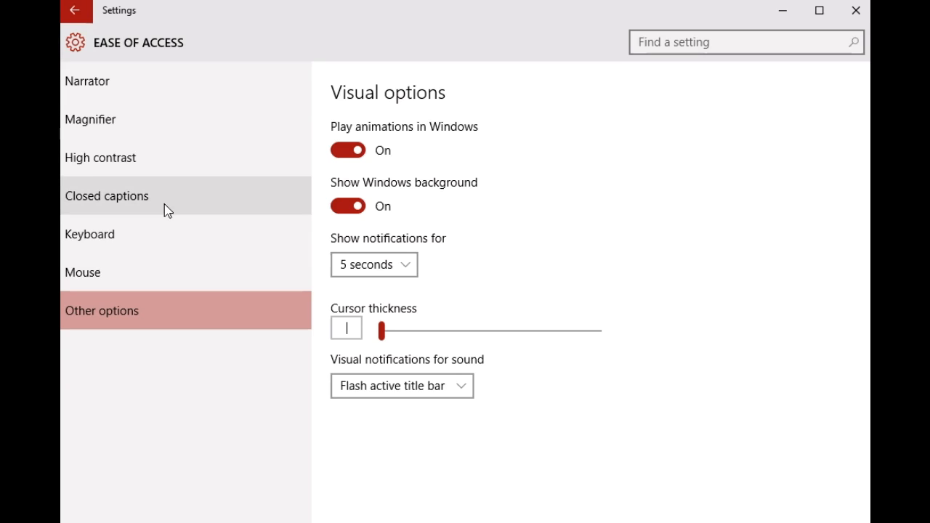
{"action": "mouse_move", "coordinate": [113, 115]}
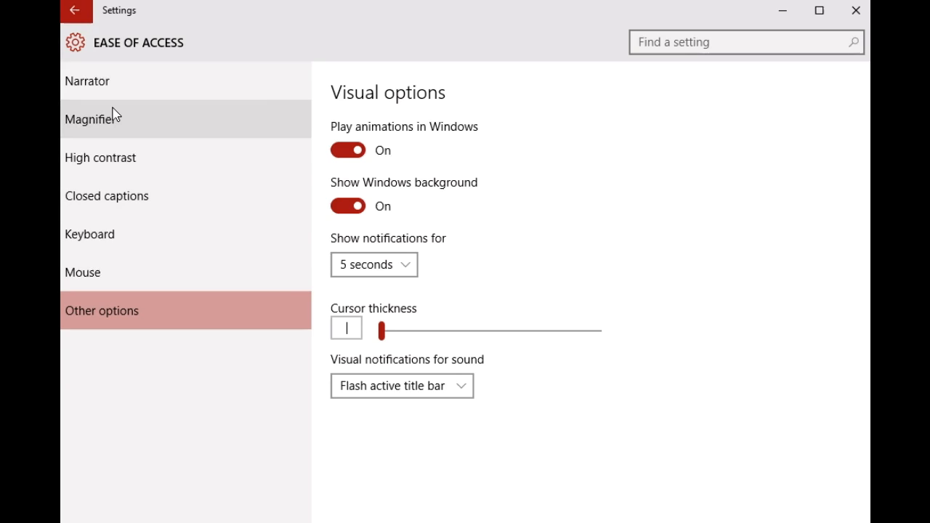
{"action": "mouse_move", "coordinate": [148, 99]}
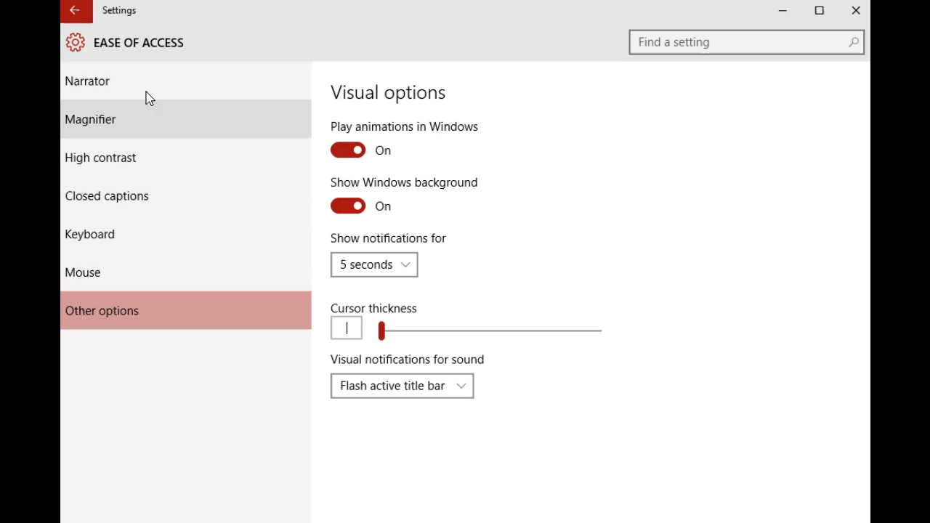